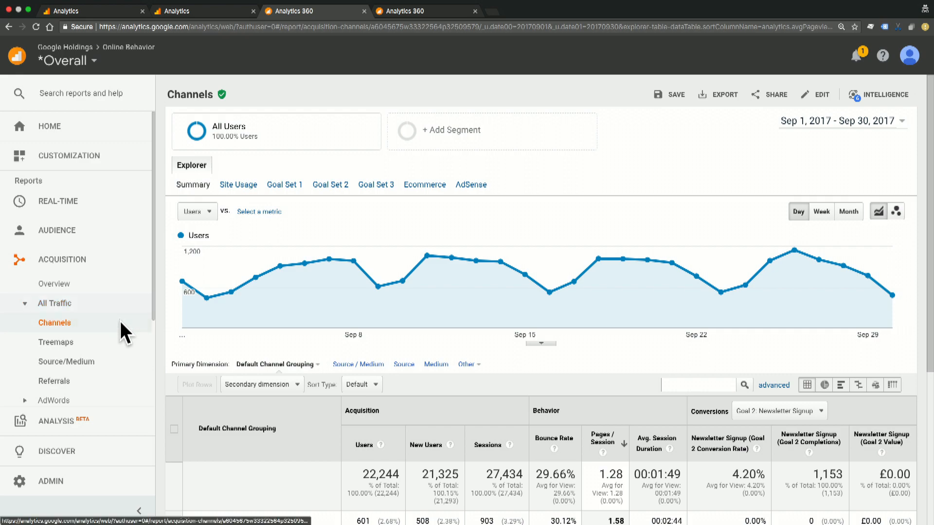
# Scroll the Channels report down to the channel table showing Pages / Session values.
pyautogui.scroll(-3)
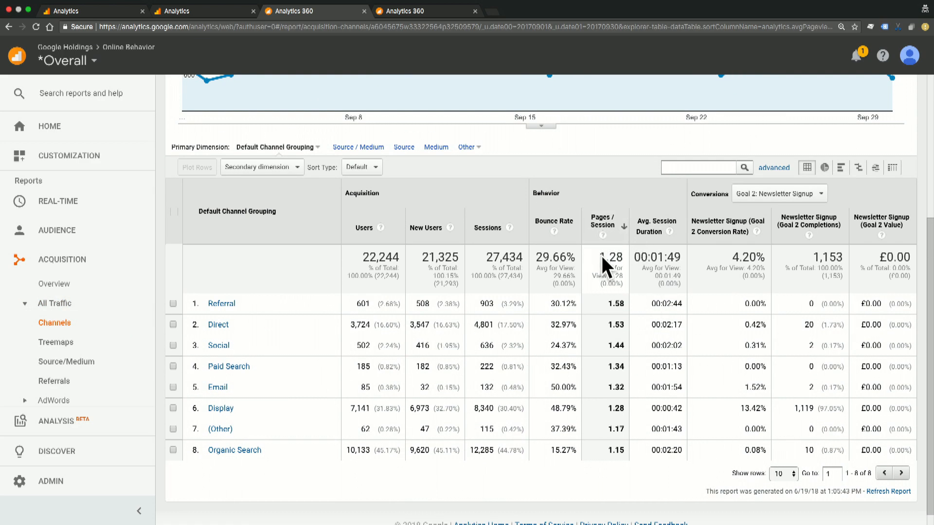
pyautogui.moveTo(626, 289)
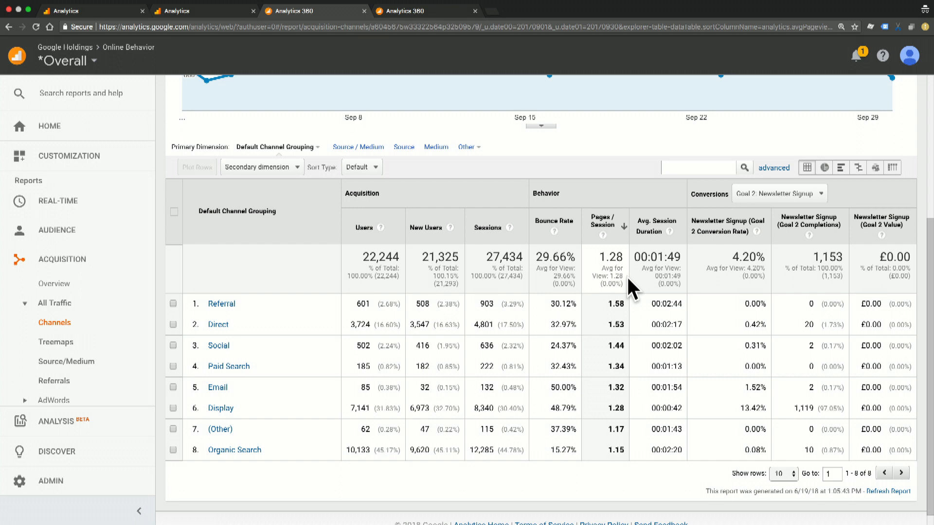
pyautogui.moveTo(627, 321)
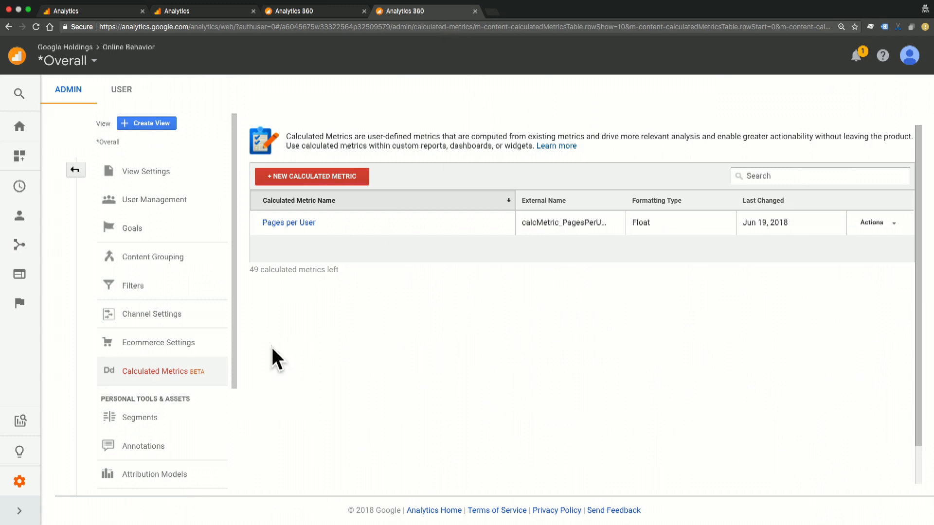
pyautogui.moveTo(223, 386)
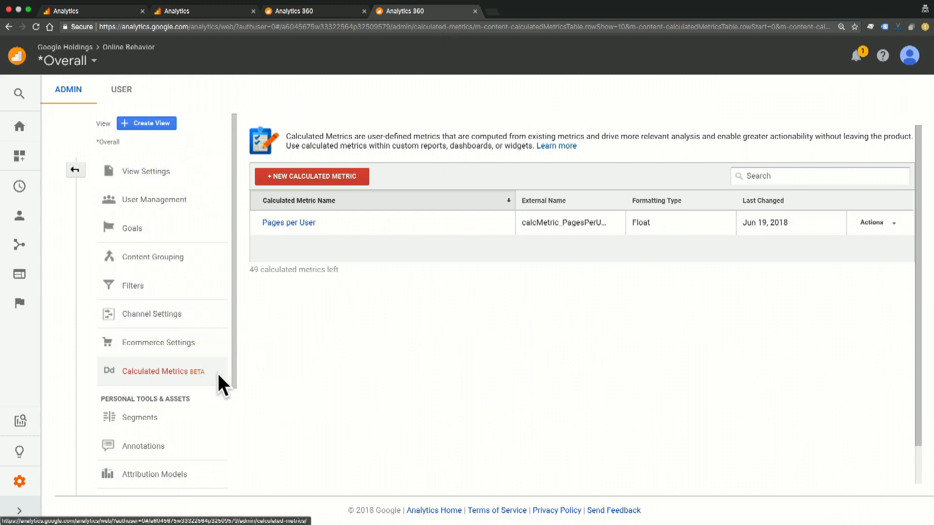
pyautogui.moveTo(384, 188)
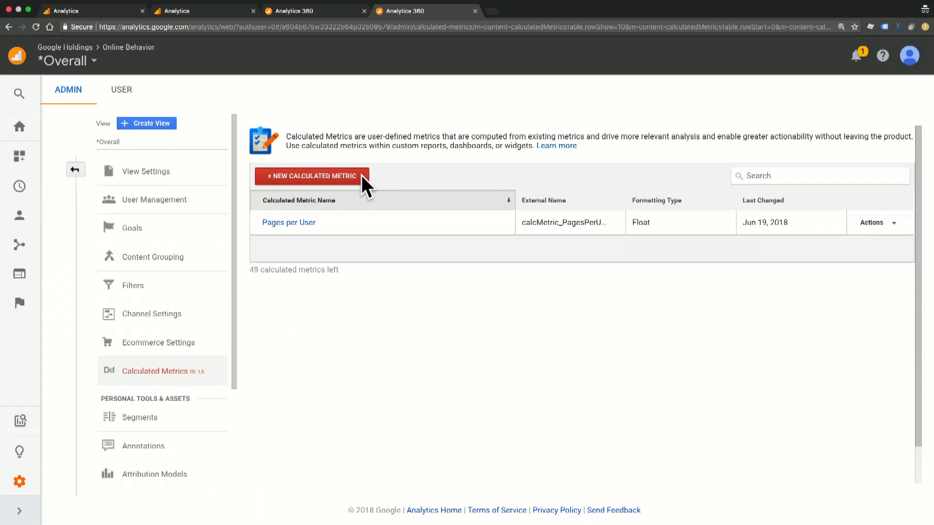
pyautogui.moveTo(377, 219)
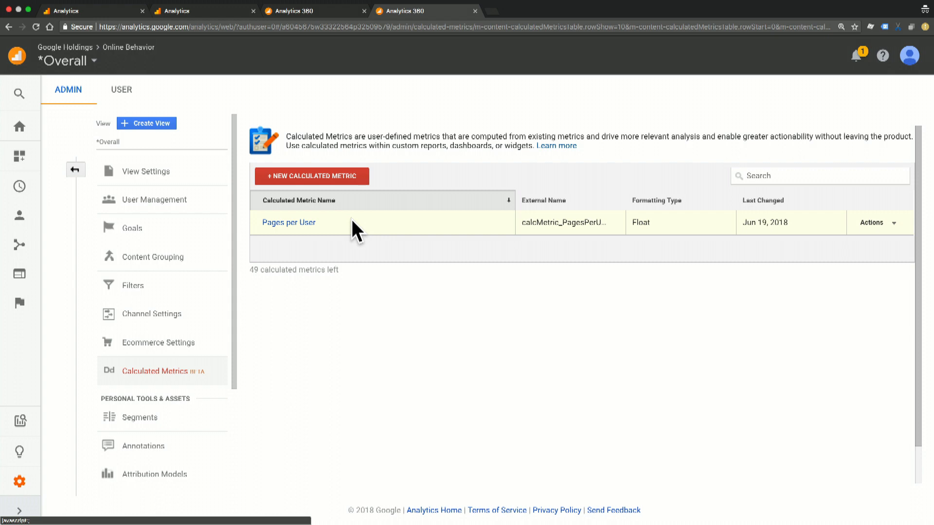
pyautogui.moveTo(314, 244)
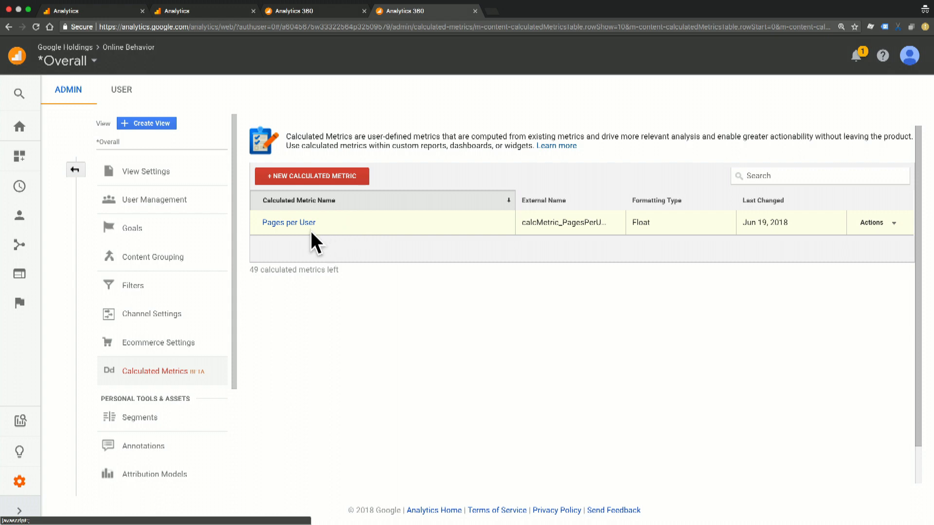
# Open the existing 'Pages per User' entry from the Calculated Metrics list.
pyautogui.click(288, 222)
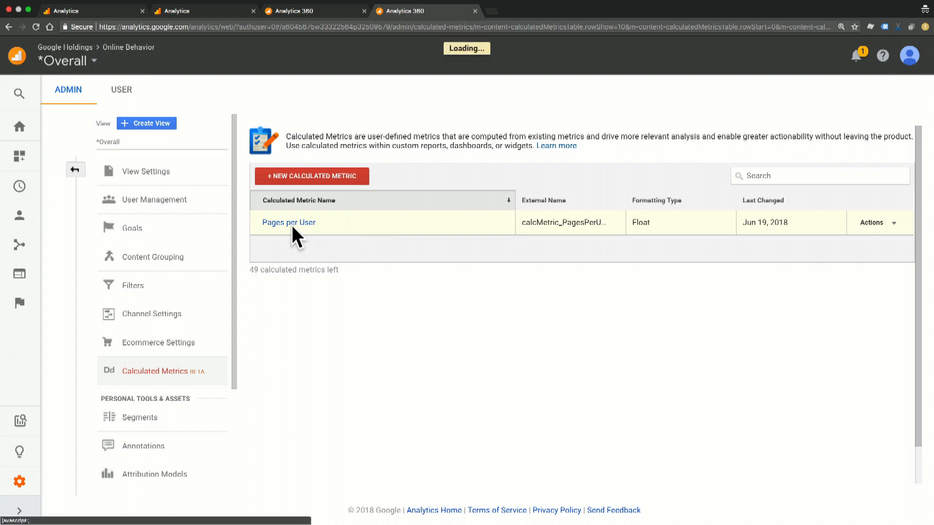
# Replace the Pages per User formula with Pageviews / Users and save the metric.
pyautogui.click(288, 222)
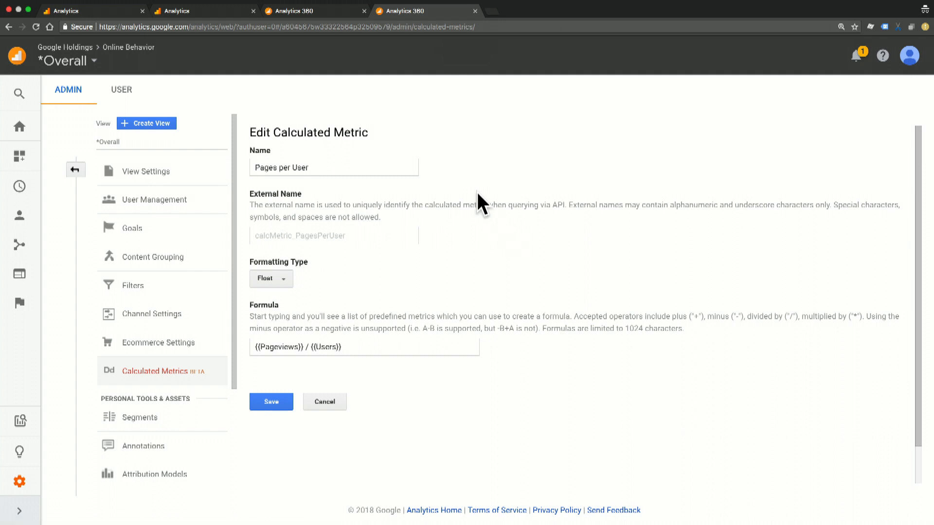
pyautogui.click(334, 167)
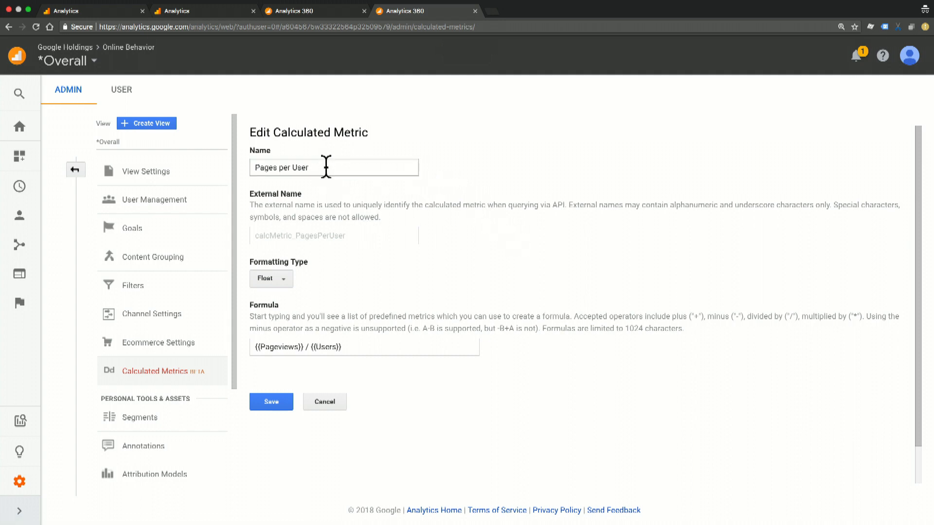
pyautogui.moveTo(329, 167)
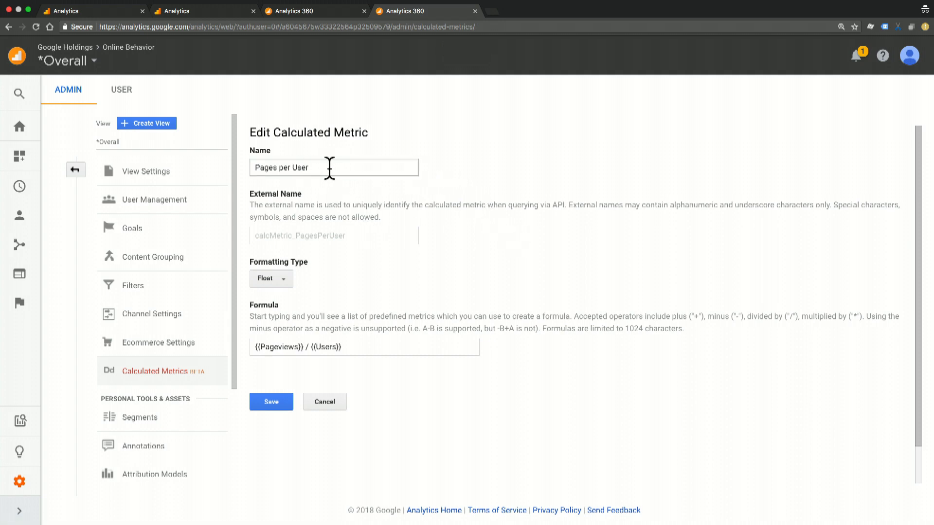
pyautogui.moveTo(360, 247)
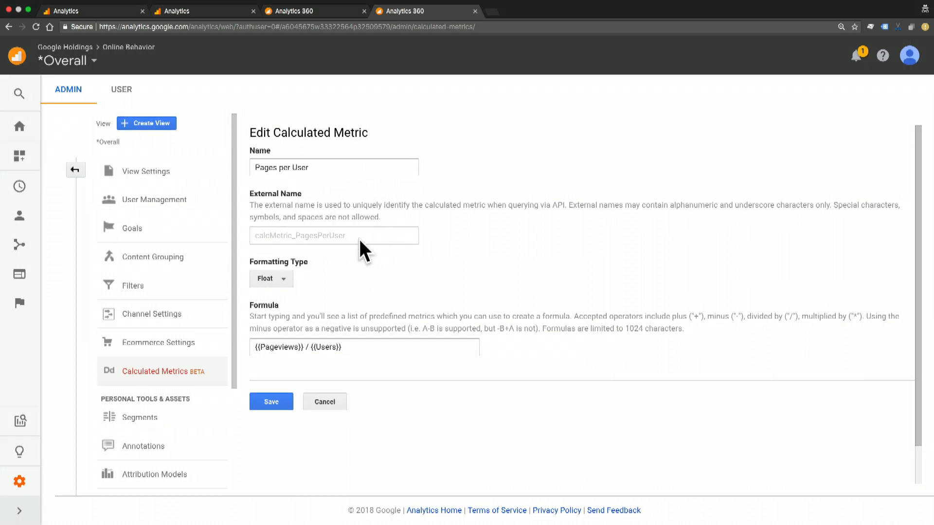
pyautogui.moveTo(369, 244)
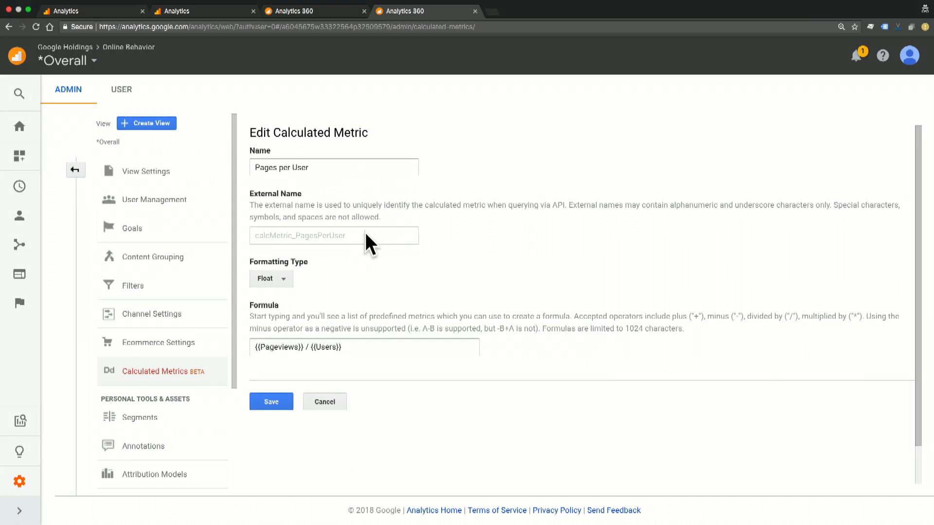
pyautogui.moveTo(271, 279)
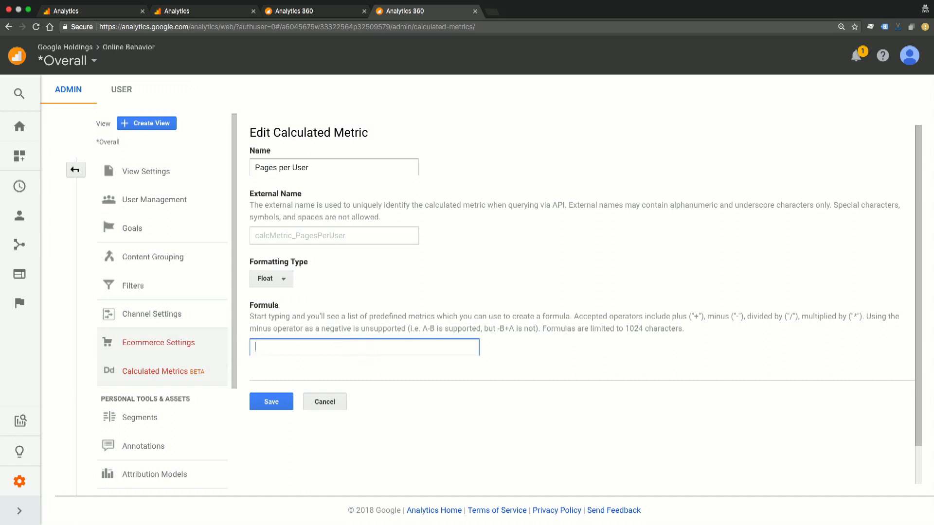
pyautogui.write('page')
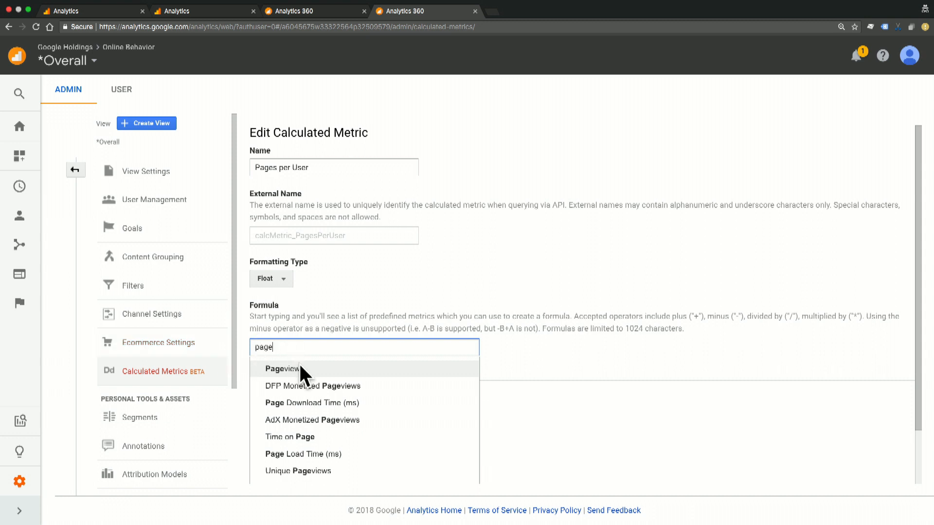
pyautogui.click(283, 368)
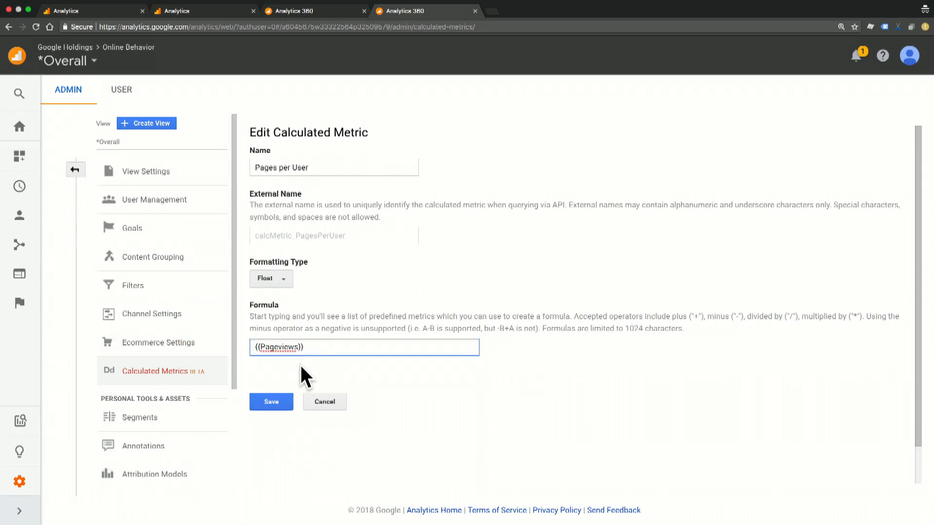
pyautogui.write('/ us')
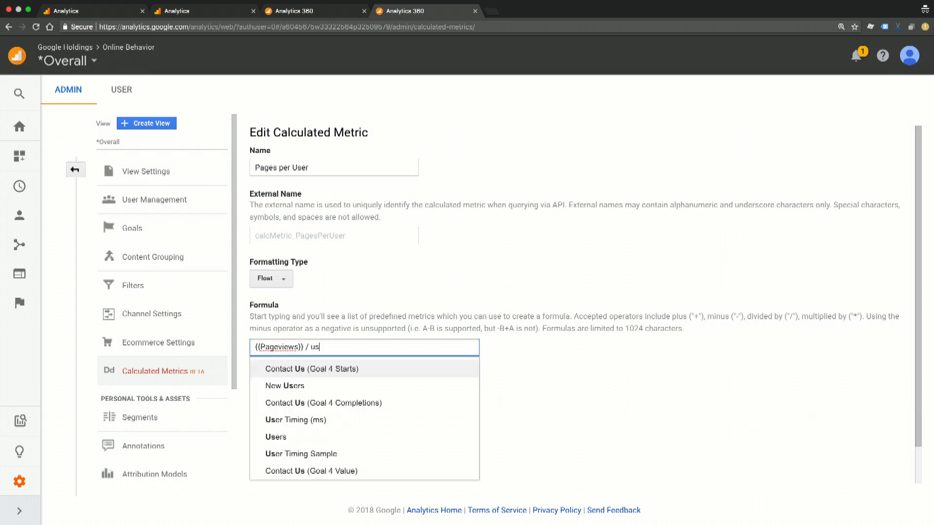
pyautogui.click(275, 437)
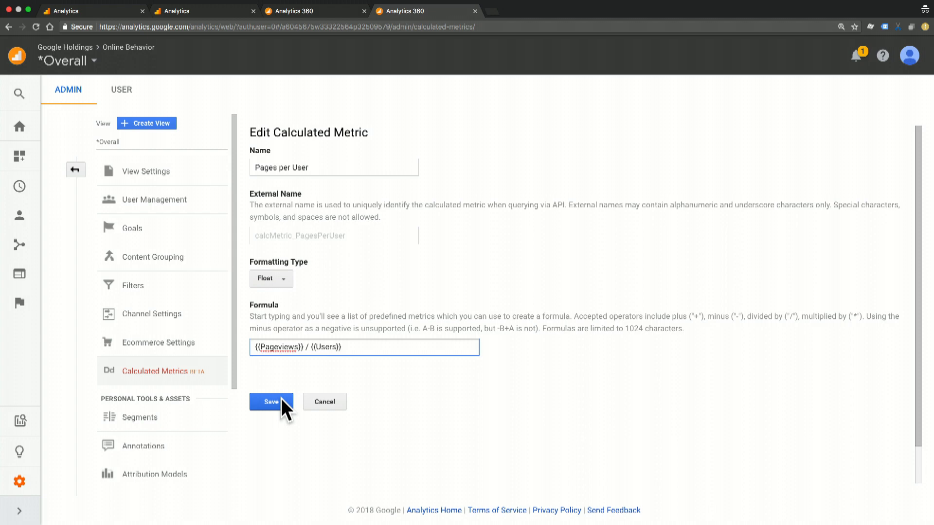
pyautogui.click(270, 402)
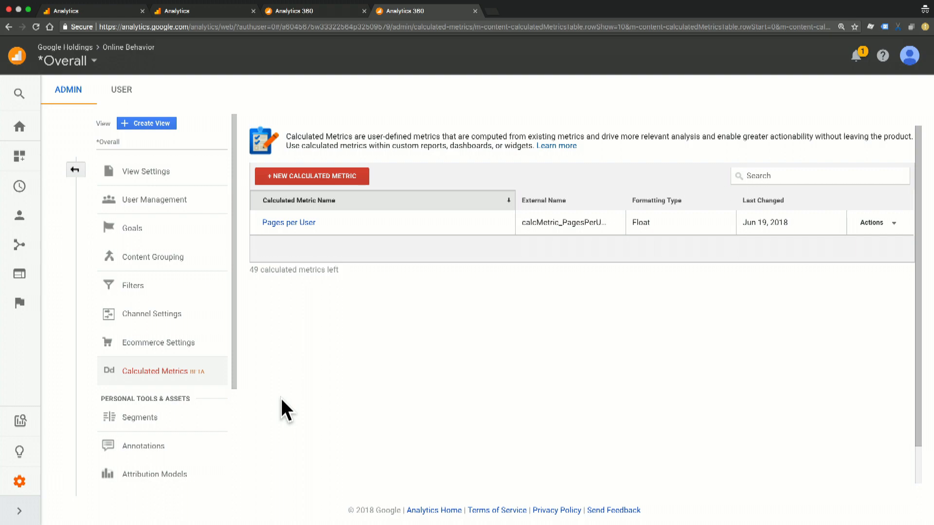
pyautogui.moveTo(473, 384)
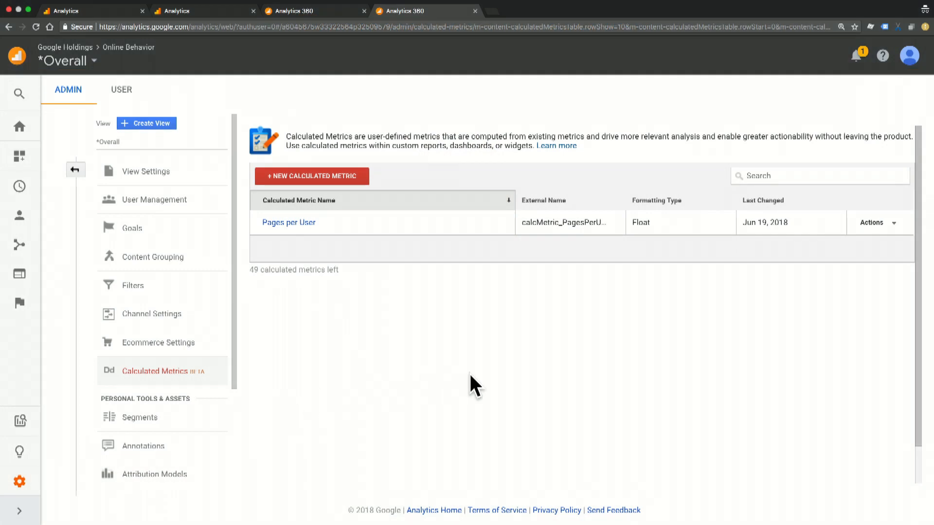
pyautogui.moveTo(422, 197)
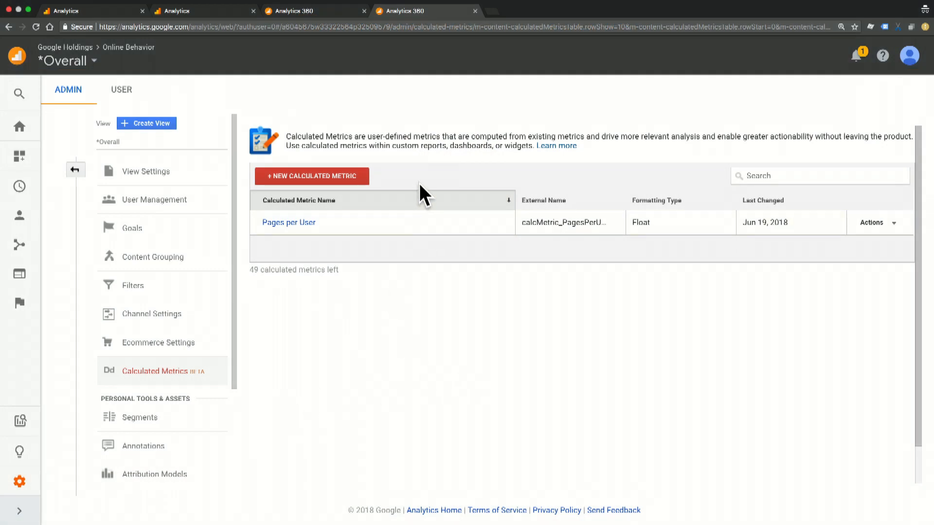
pyautogui.moveTo(364, 185)
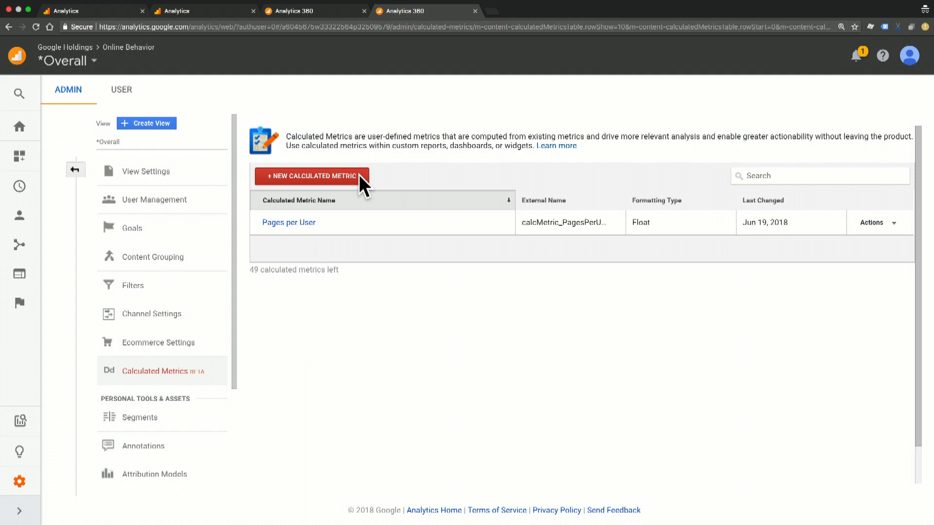
# Create a new calculated metric named 'Repeated Users' with Integer formatting.
pyautogui.click(310, 175)
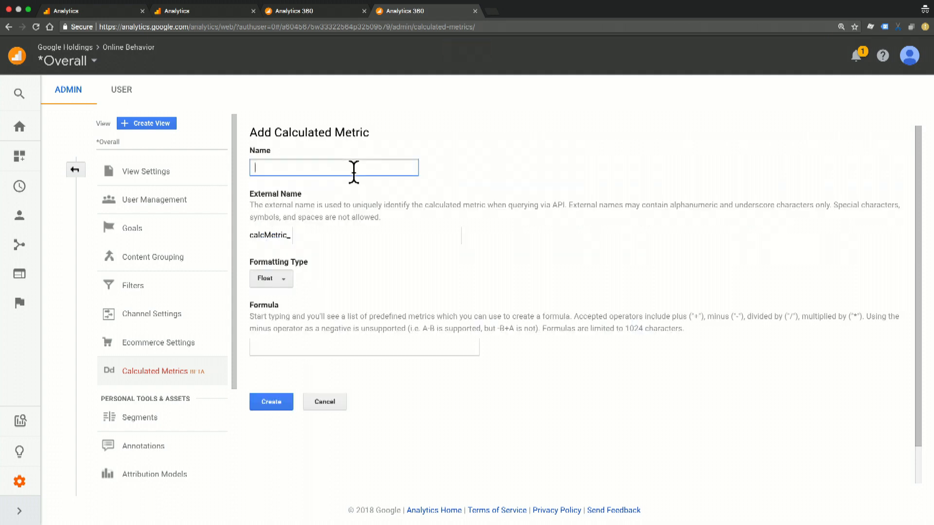
pyautogui.write('Repeated U')
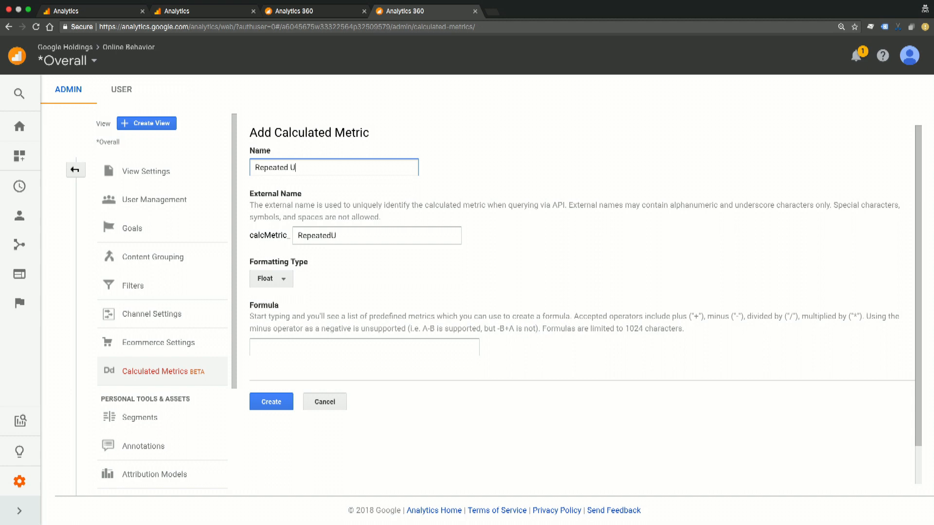
pyautogui.write('sers')
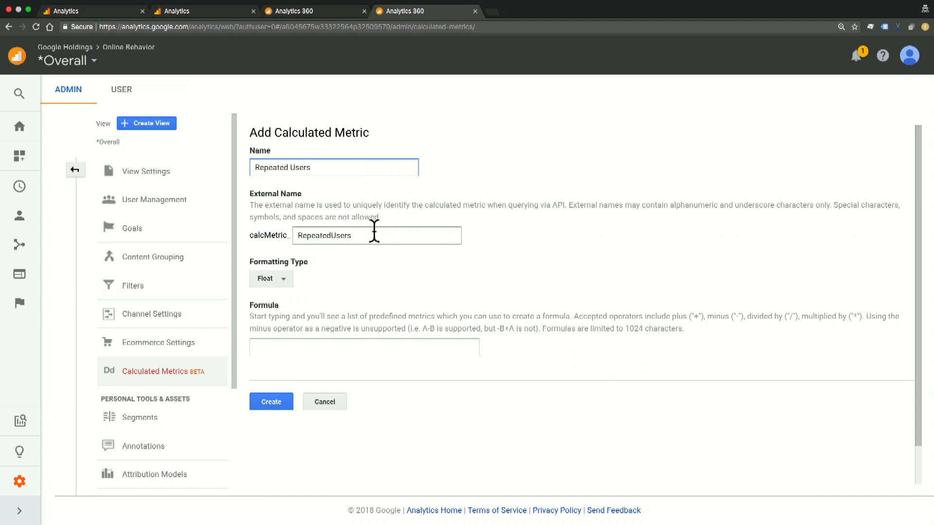
pyautogui.click(270, 279)
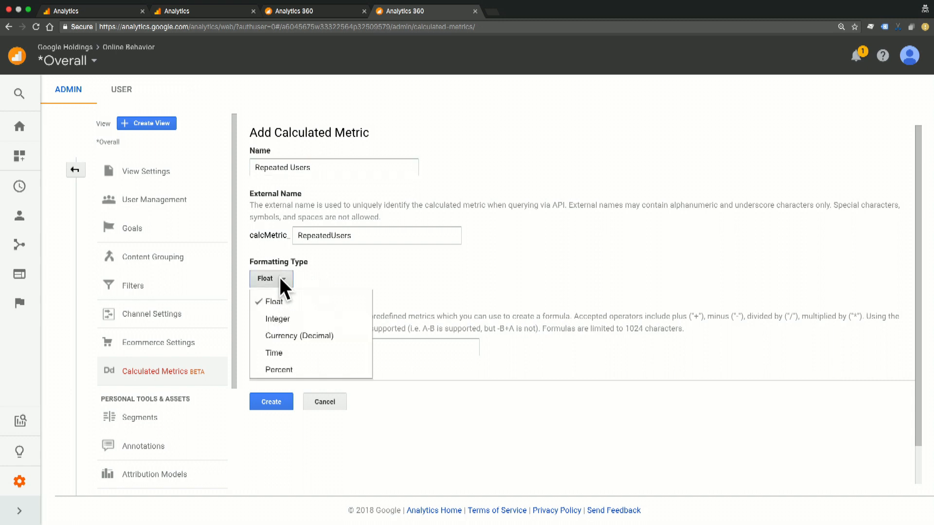
pyautogui.click(276, 318)
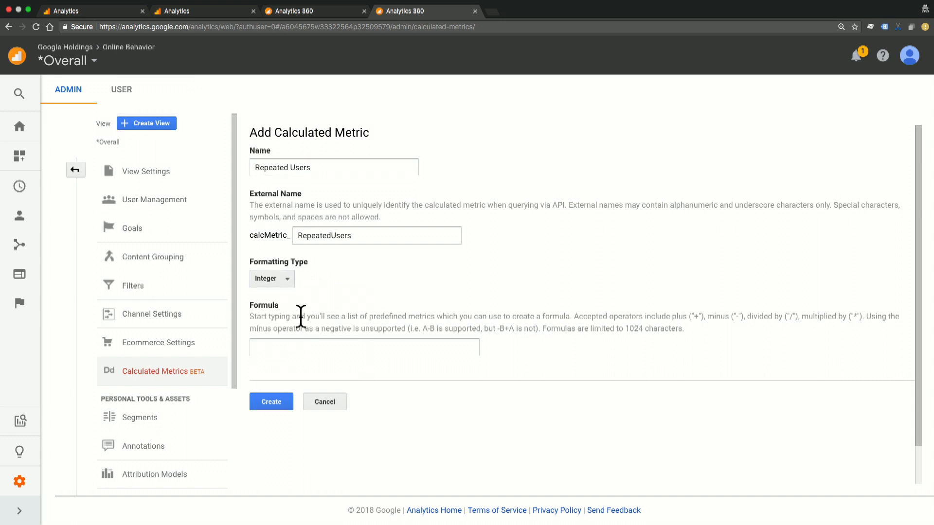
# Begin the formula by entering 'User' in the Formula field.
pyautogui.click(363, 348)
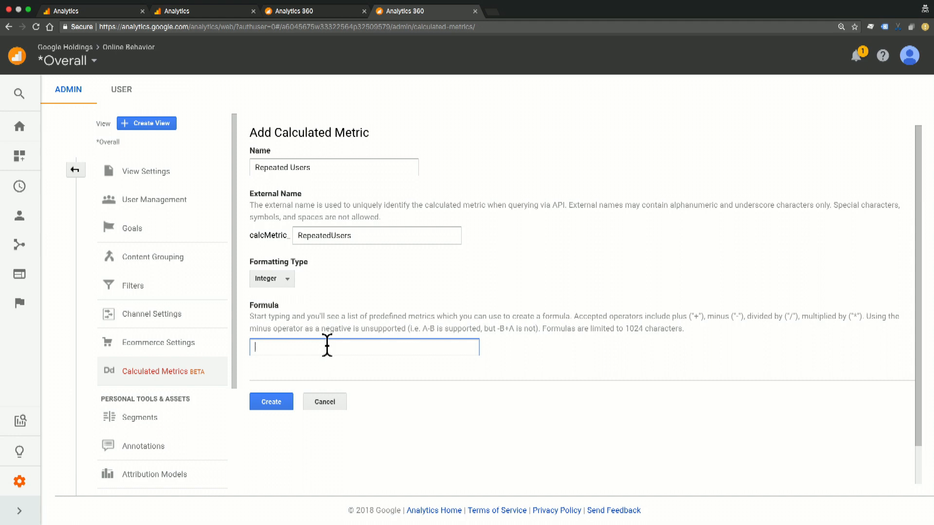
pyautogui.write('U')
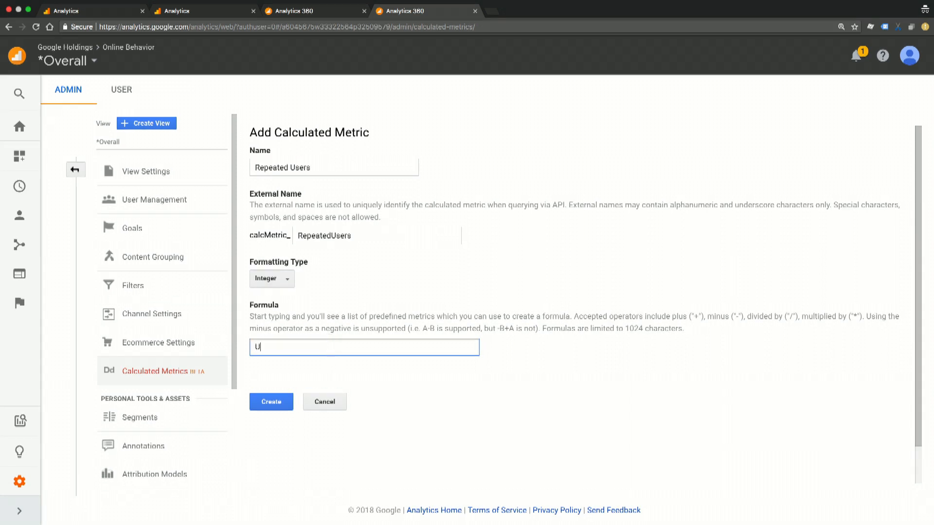
pyautogui.write('ser')
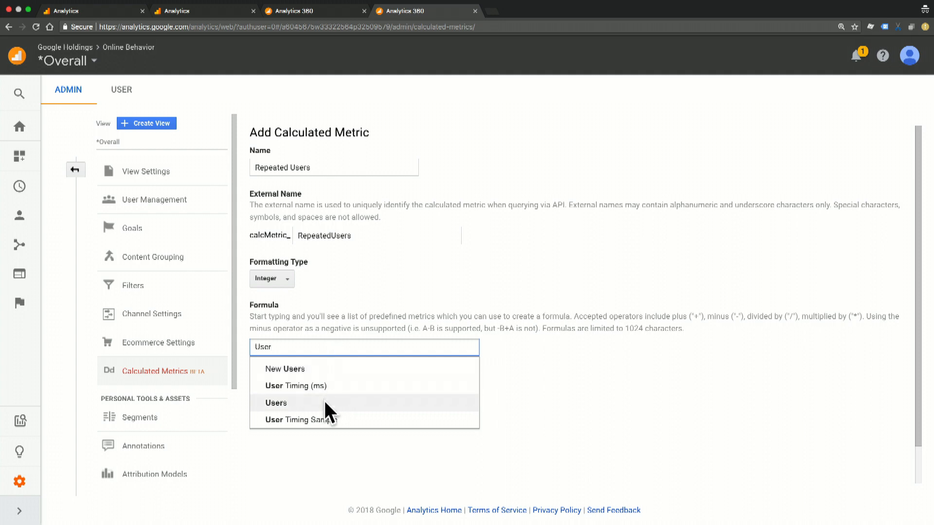